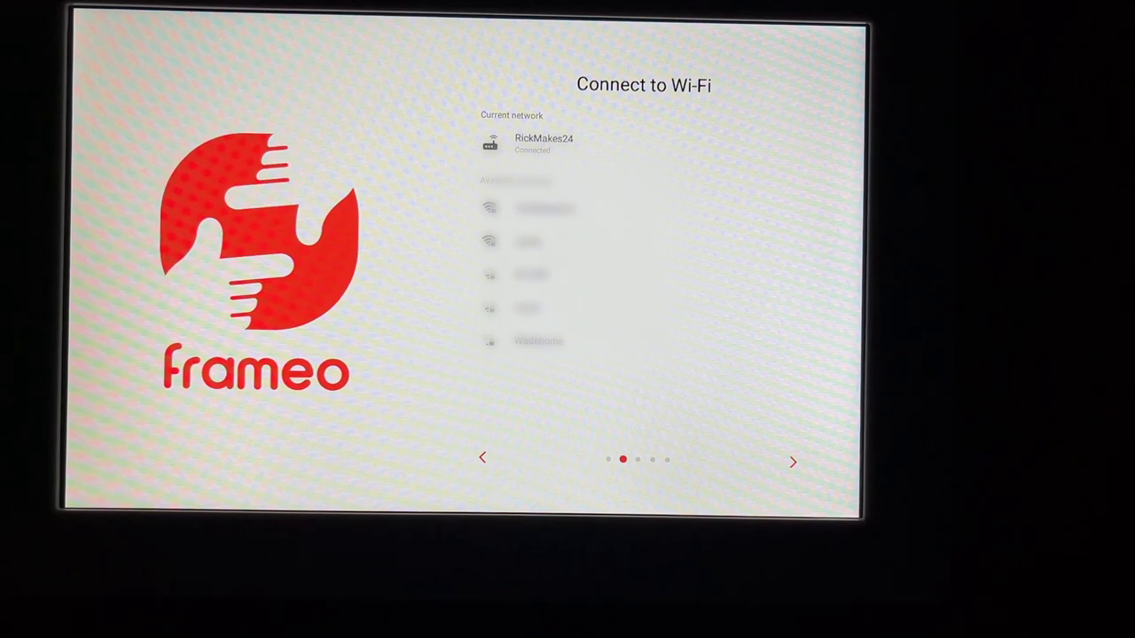
# Go back from the Wi-Fi step to the welcome page with English selected.
pyautogui.click(793, 461)
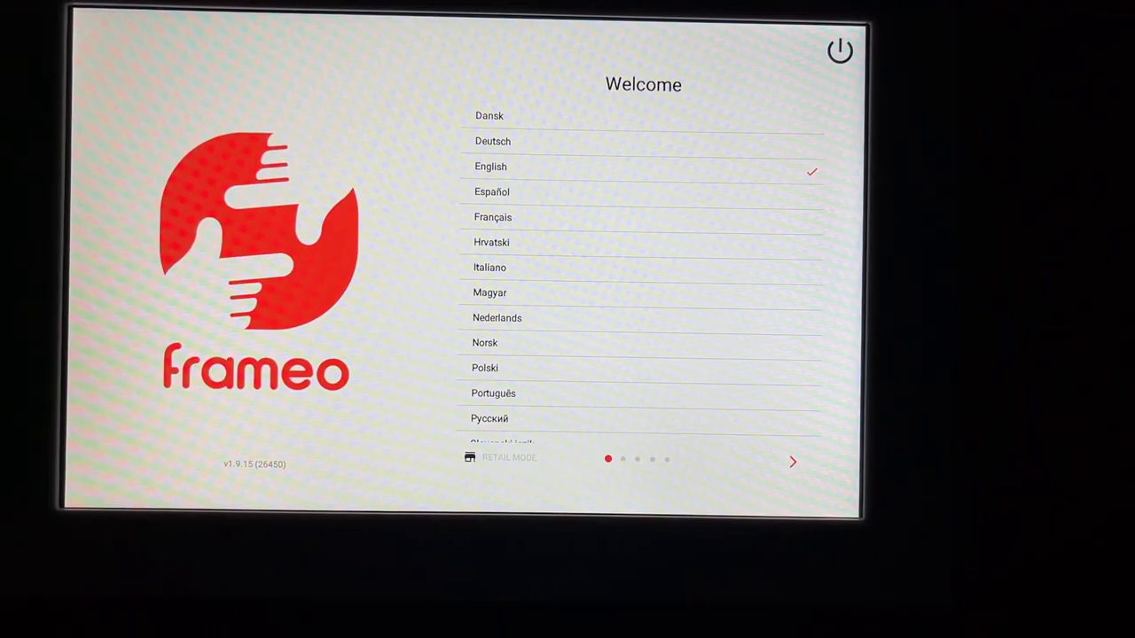
# Name the frame 'Mr Frame' with location 'Office' and confirm.
pyautogui.click(792, 461)
pyautogui.write('Office')
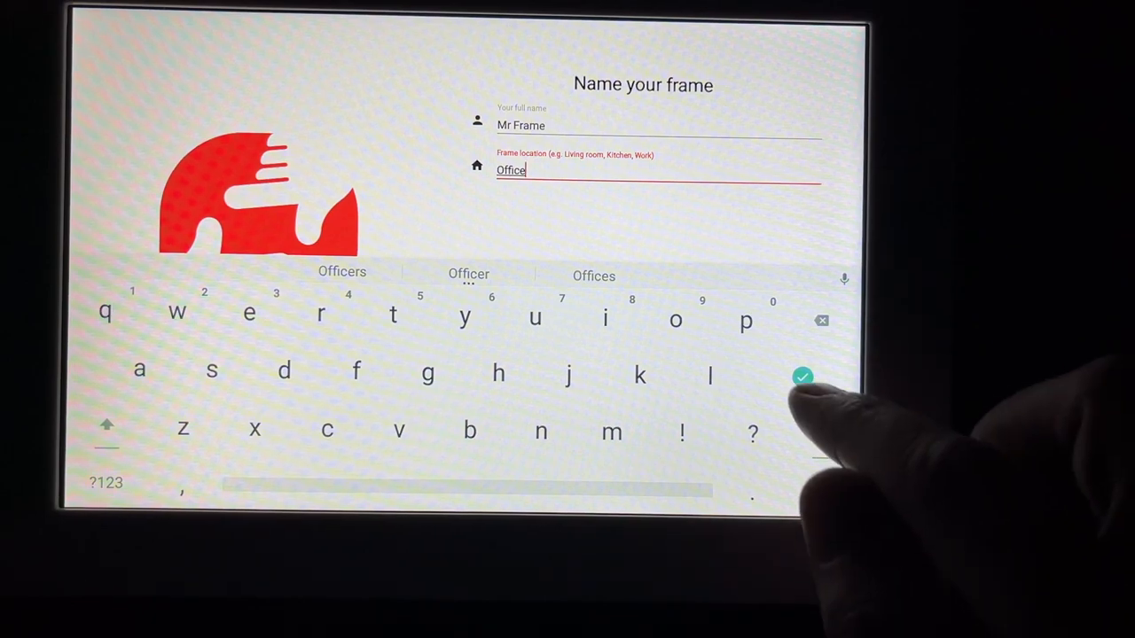
pyautogui.click(801, 376)
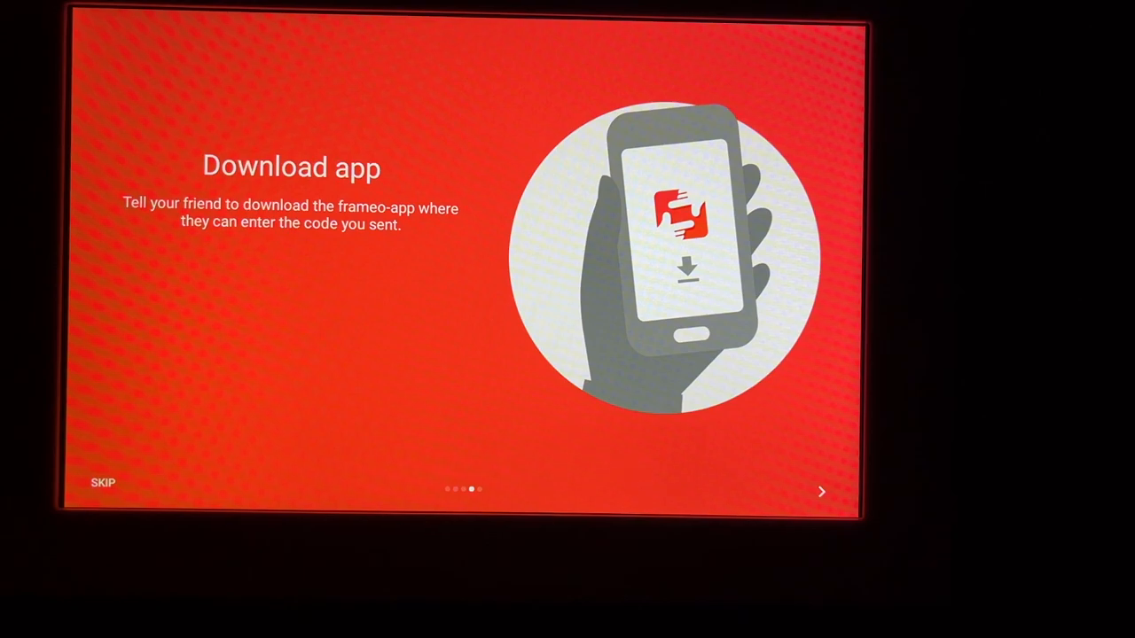
# Finish the getting-started guide with DONE and land on the empty home screen.
pyautogui.click(819, 493)
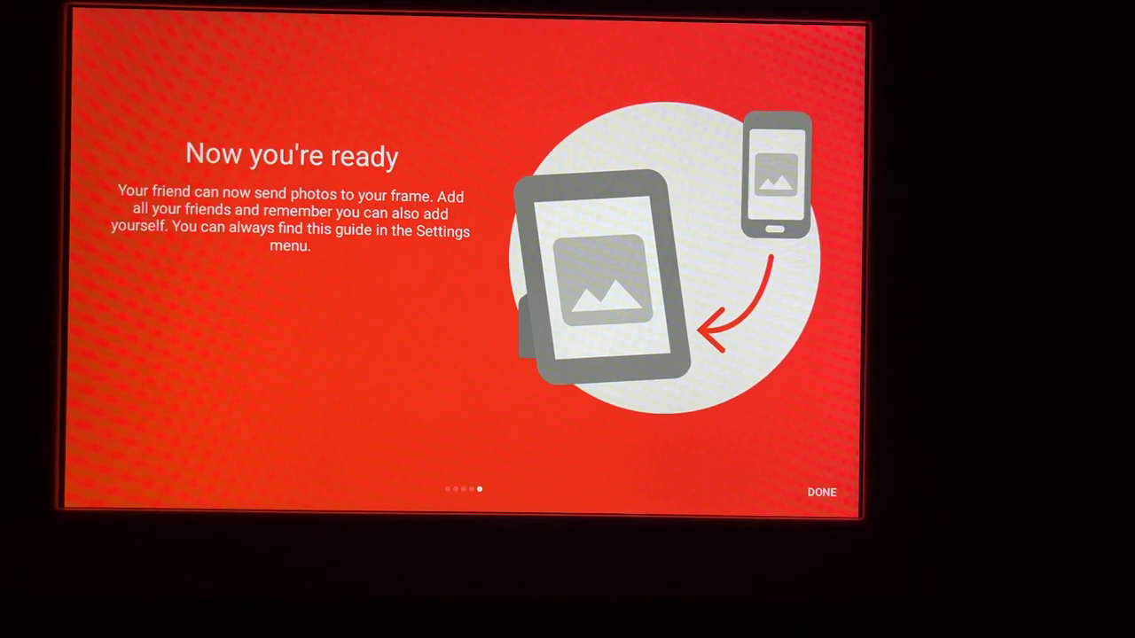
pyautogui.click(819, 491)
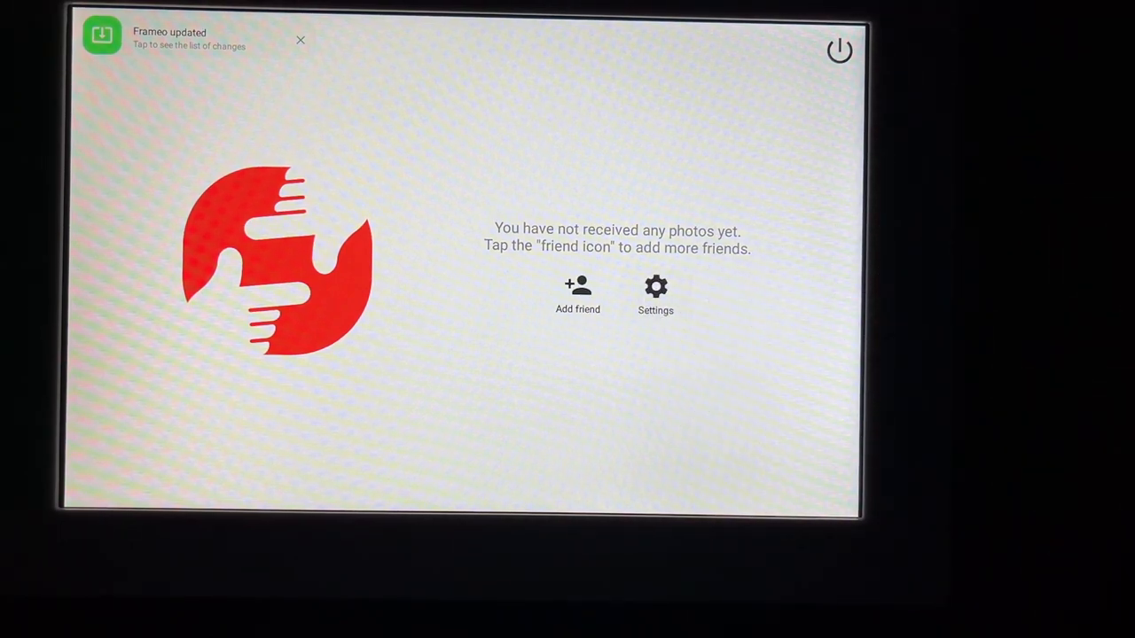
# Enter Settings and browse My friends, Display and Slideshow sections.
pyautogui.click(656, 288)
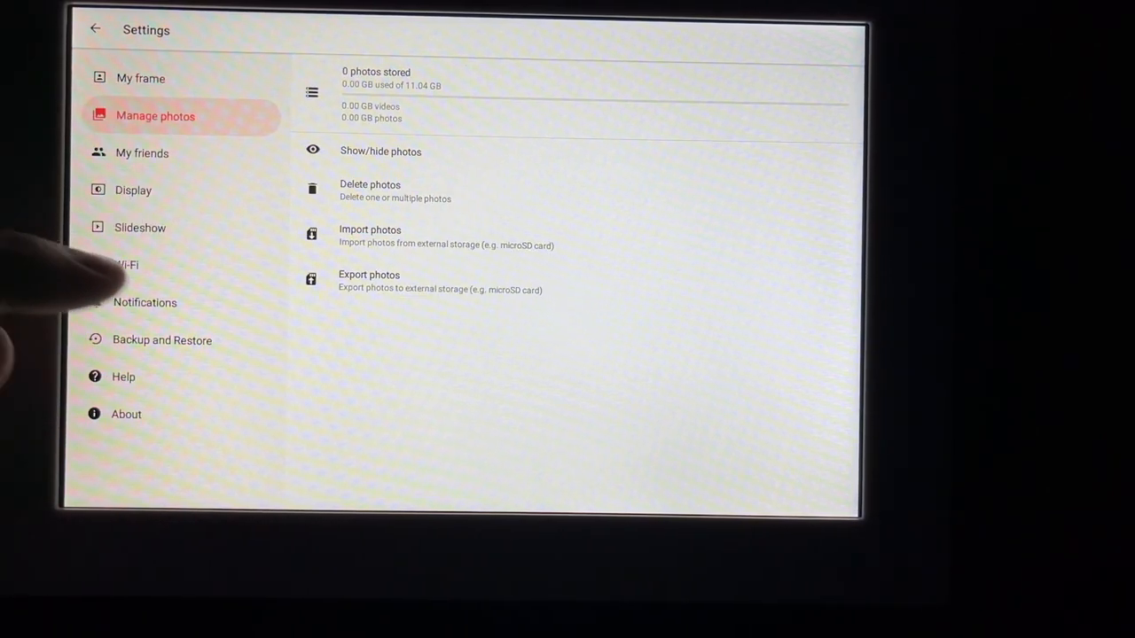
pyautogui.click(142, 152)
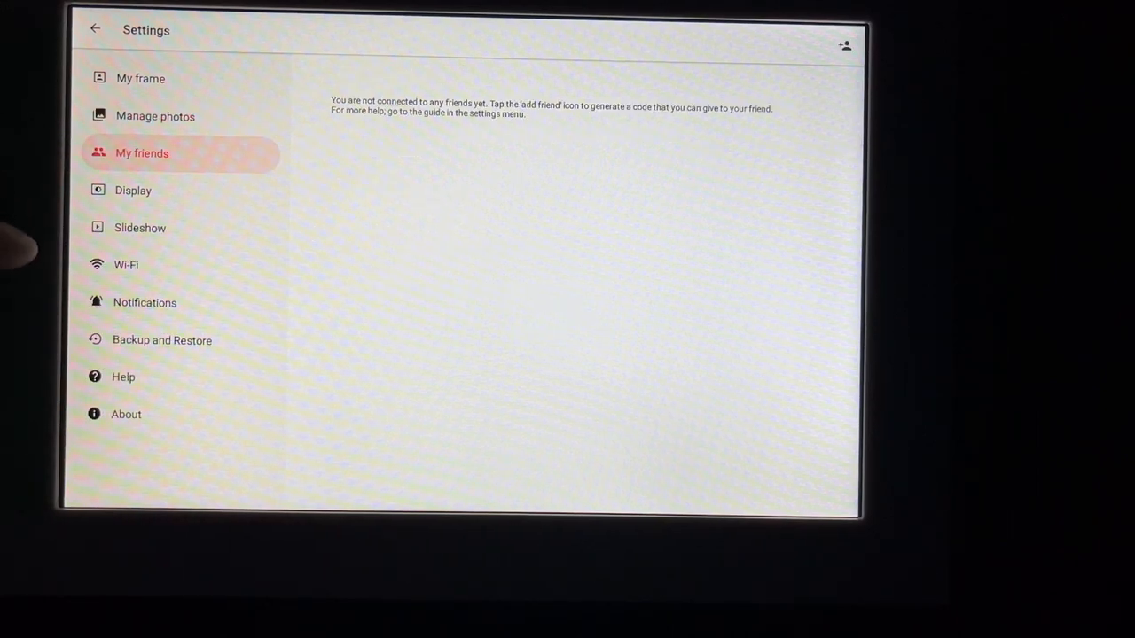
pyautogui.click(133, 189)
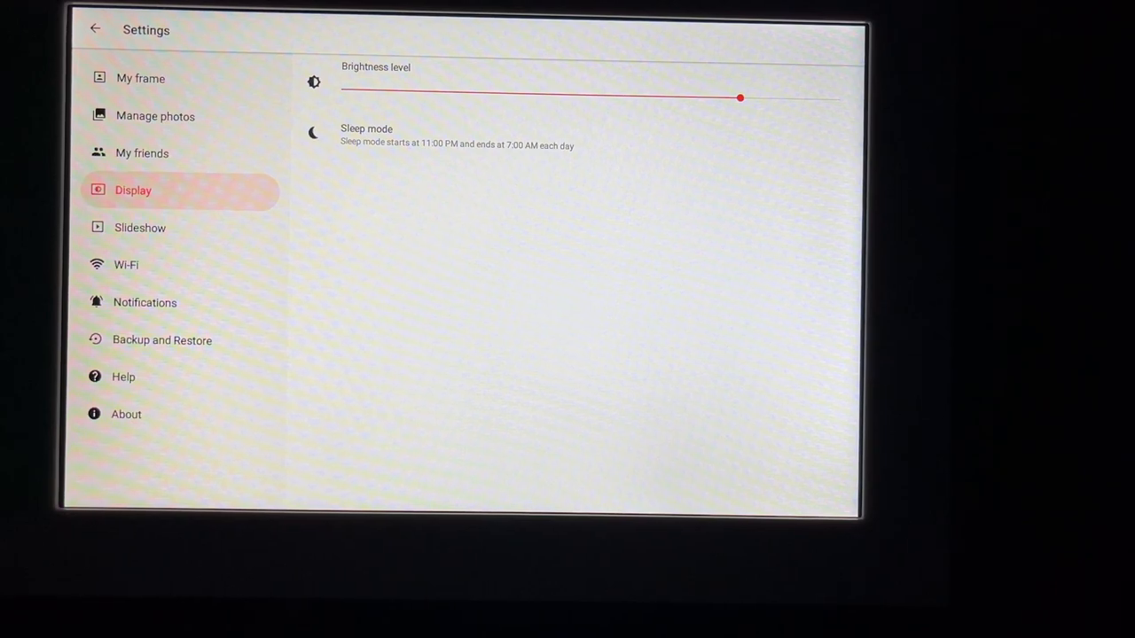
pyautogui.click(138, 227)
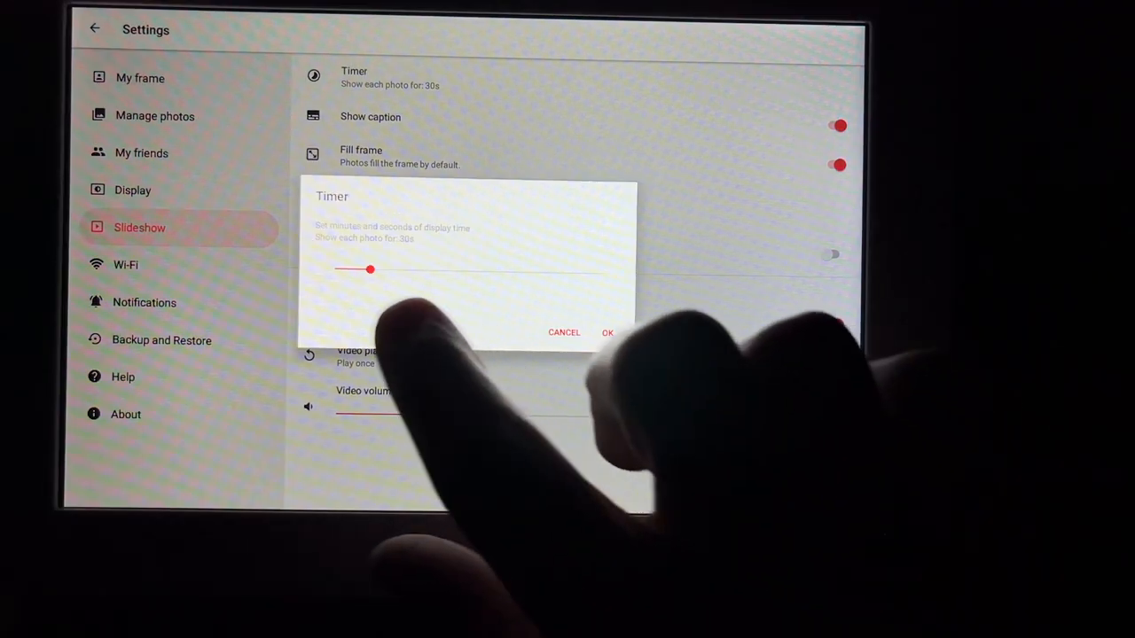
# Keep the slideshow timer at 30s per photo and leave video autoplay on.
pyautogui.moveTo(370, 270); pyautogui.dragTo(436, 269)
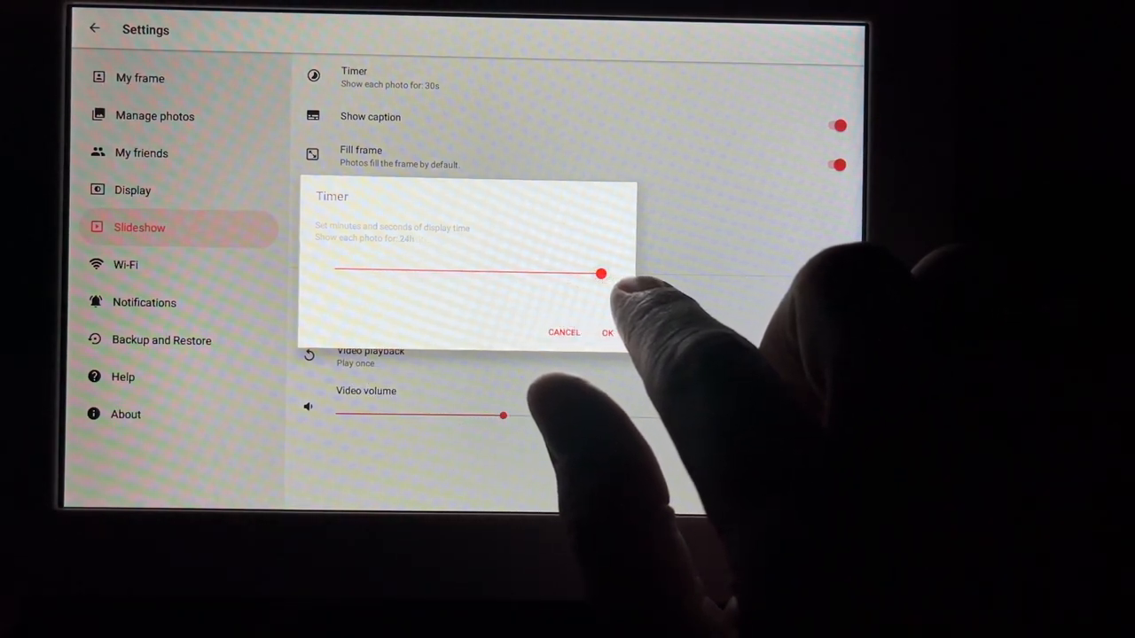
pyautogui.moveTo(601, 273); pyautogui.dragTo(506, 273)
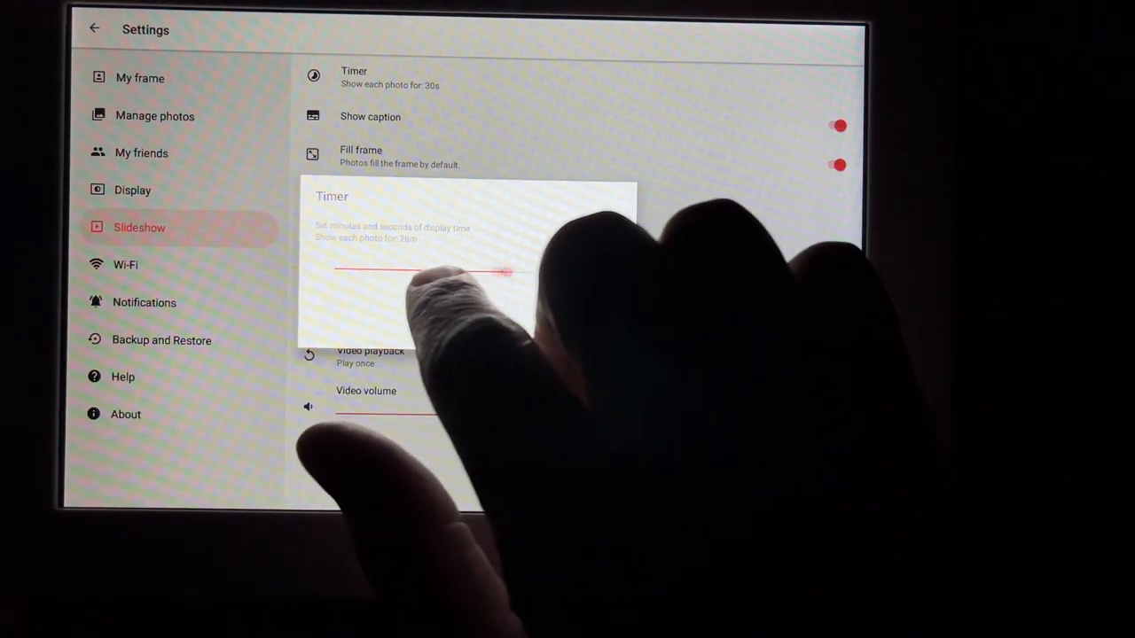
pyautogui.moveTo(505, 271); pyautogui.dragTo(337, 270)
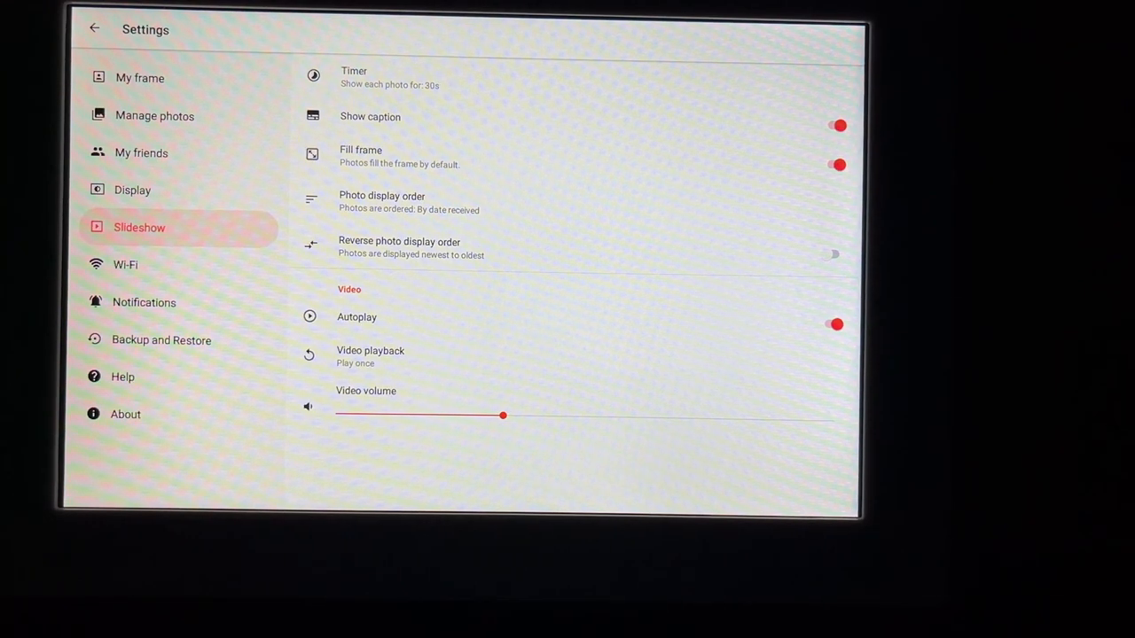
pyautogui.click(383, 202)
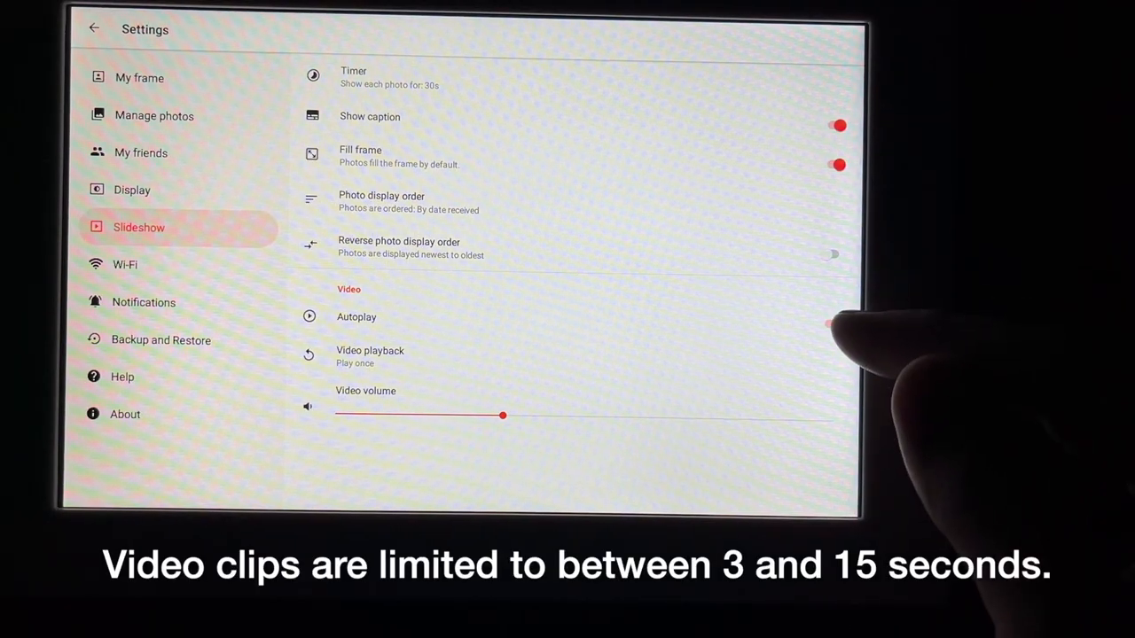
pyautogui.click(835, 327)
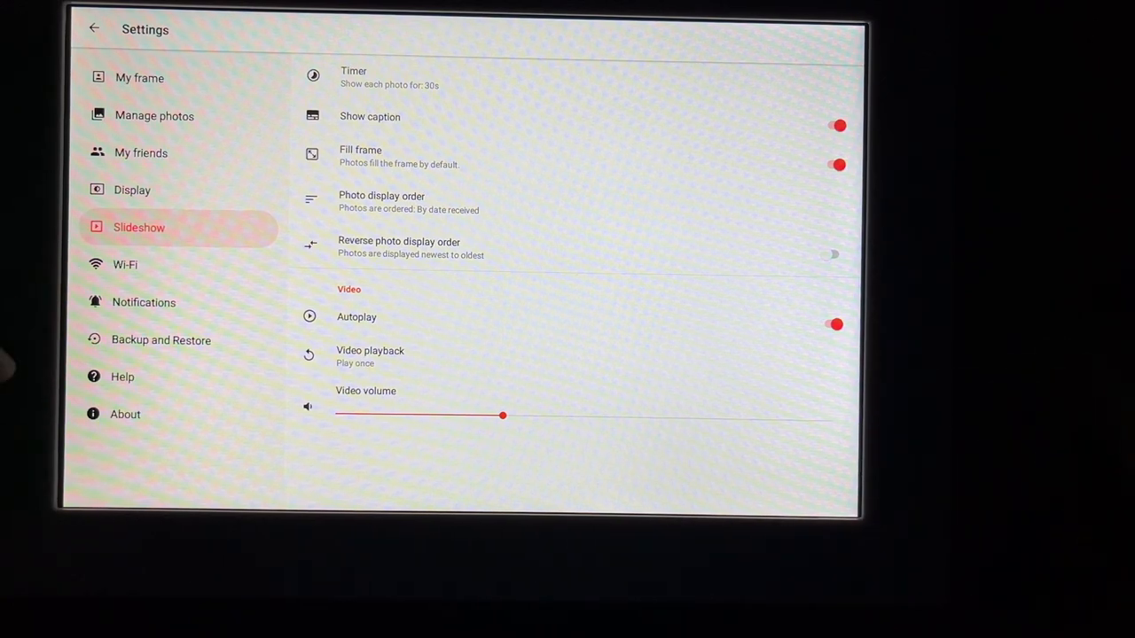
# Check Backup and About, then start importing photos from the microSD card via Manage photos.
pyautogui.click(159, 340)
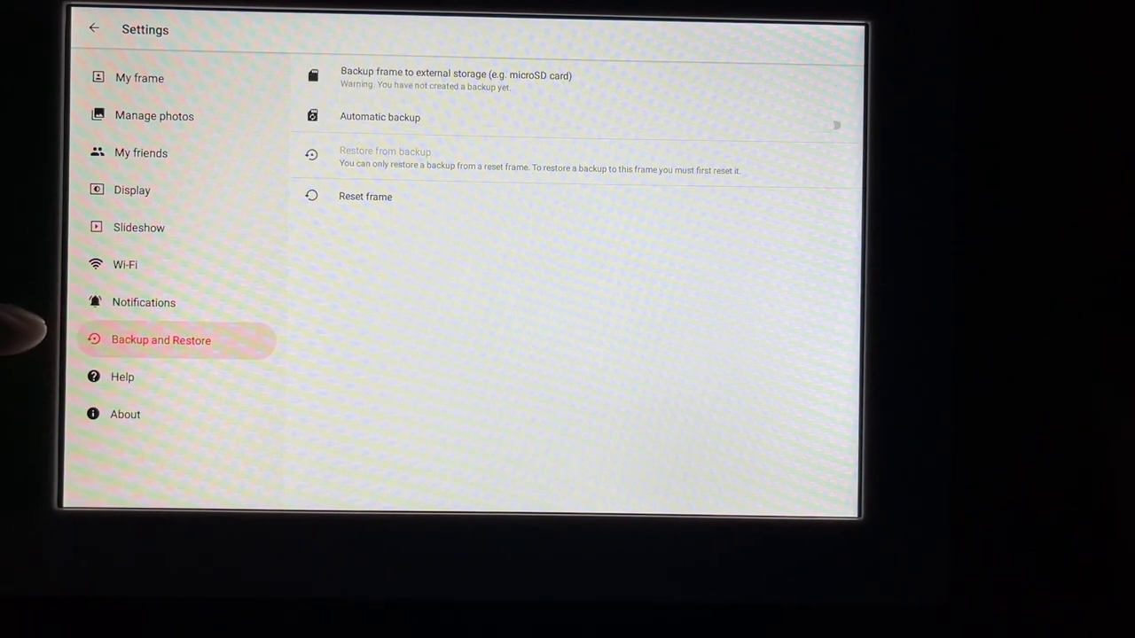
pyautogui.click(138, 78)
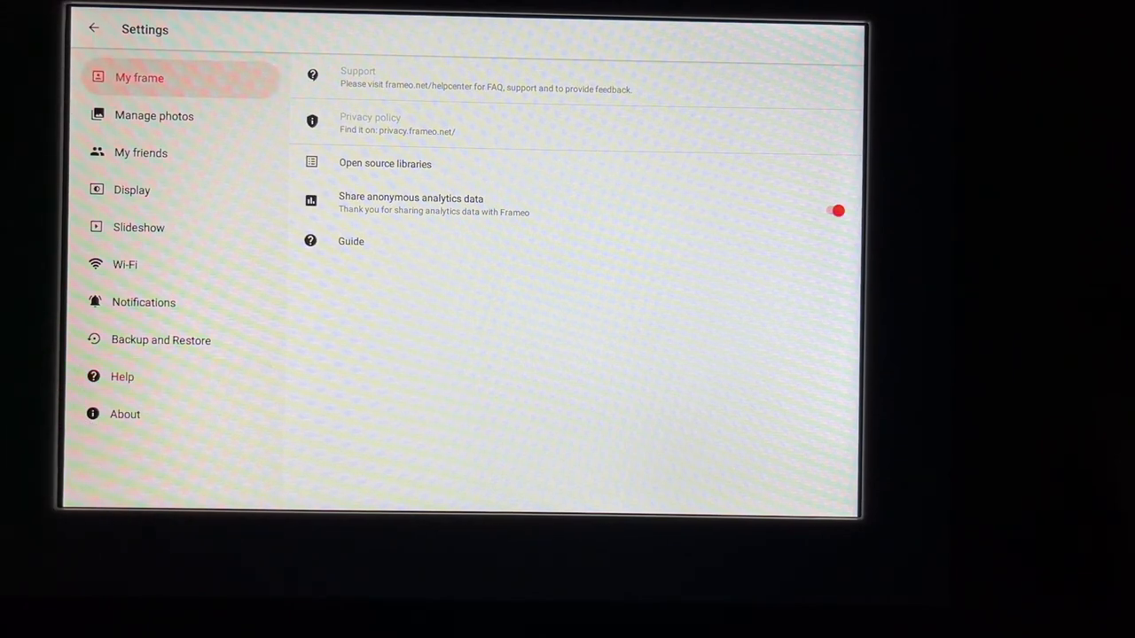
pyautogui.click(152, 115)
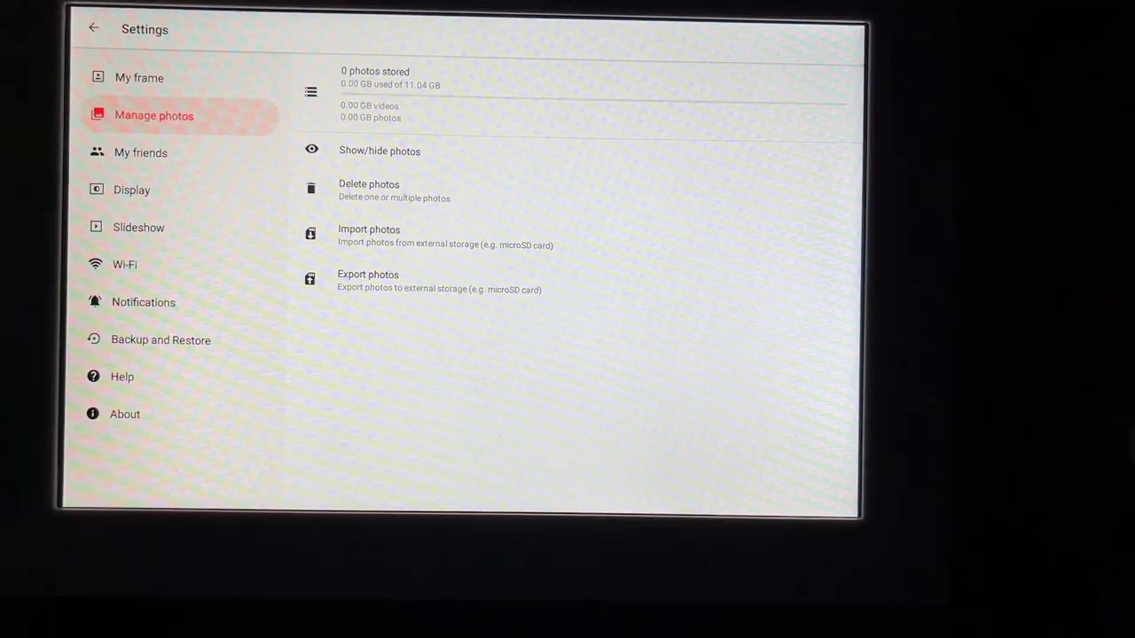
pyautogui.click(369, 228)
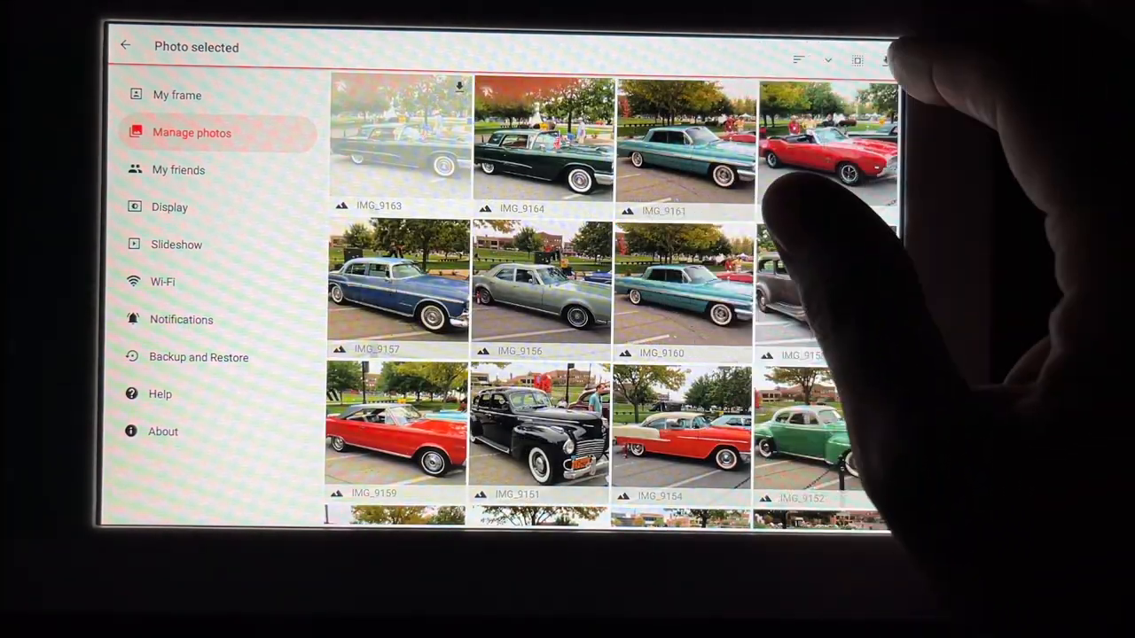
# Select all 161 car photos on the card and import them to the frame.
pyautogui.click(854, 59)
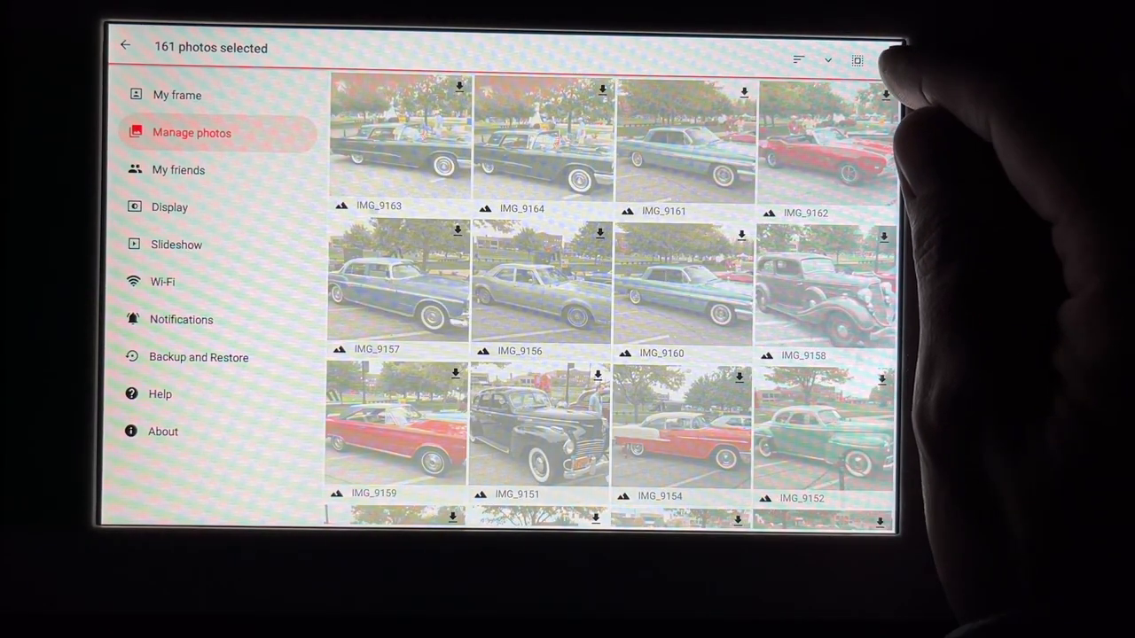
pyautogui.click(883, 59)
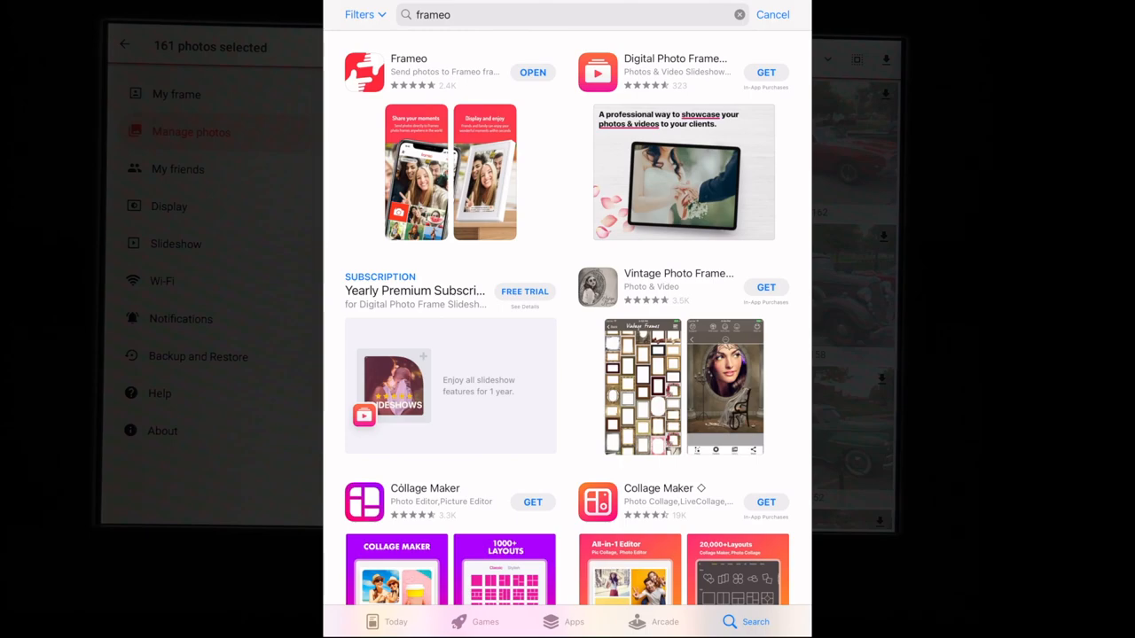
# Launch the Frameo app, skip profile setup and guide, and answer the photo-access request.
pyautogui.click(525, 71)
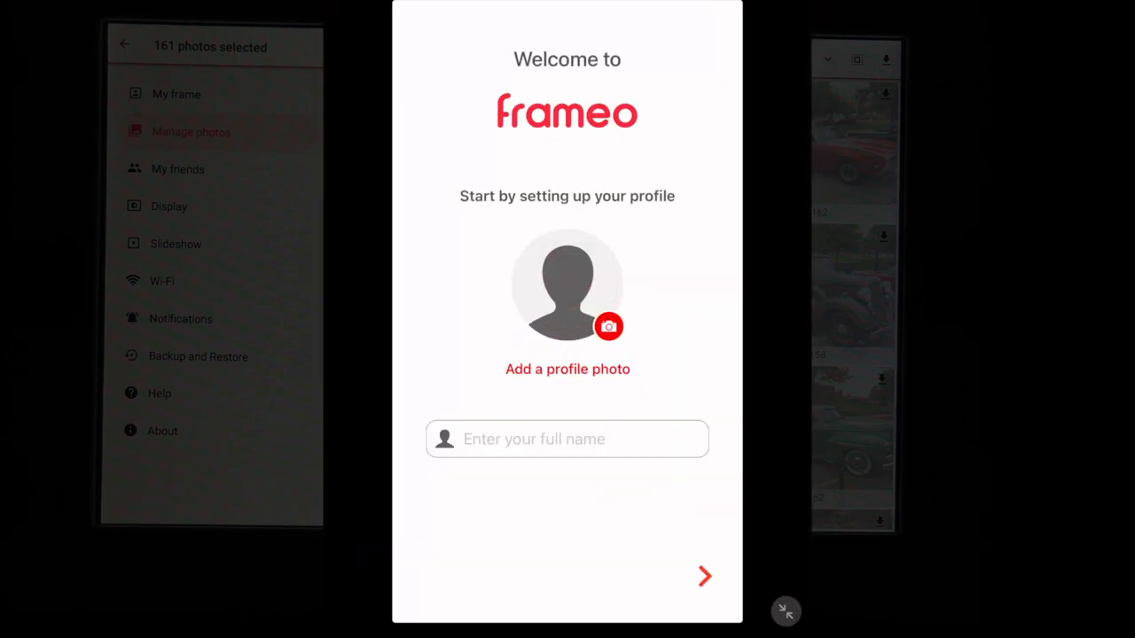
pyautogui.click(567, 439)
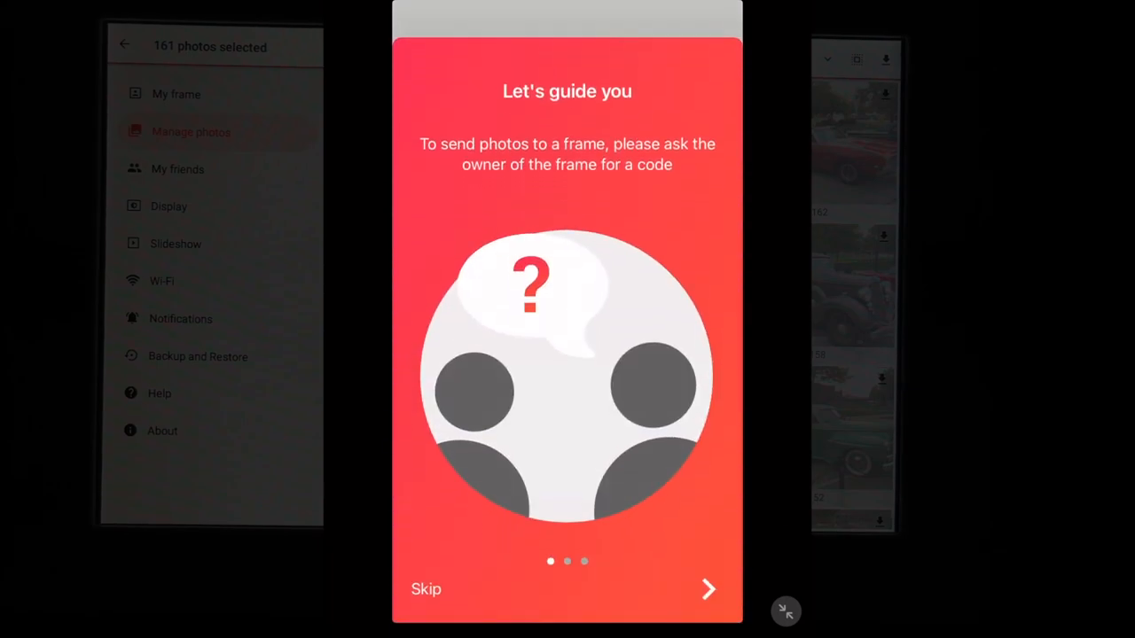
pyautogui.click(708, 589)
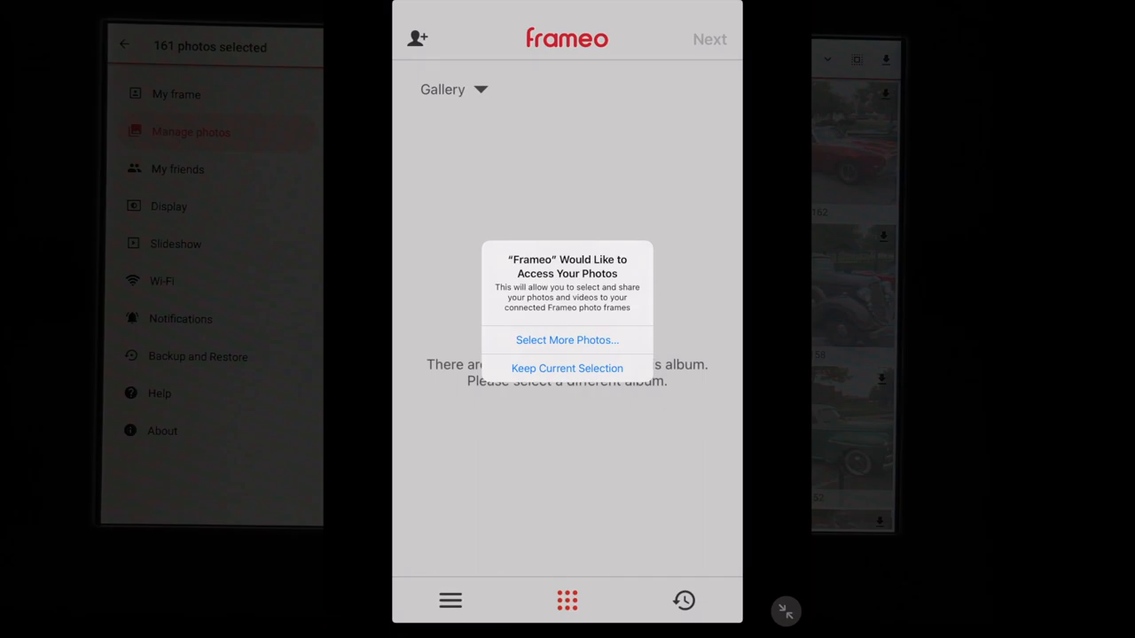
pyautogui.click(567, 367)
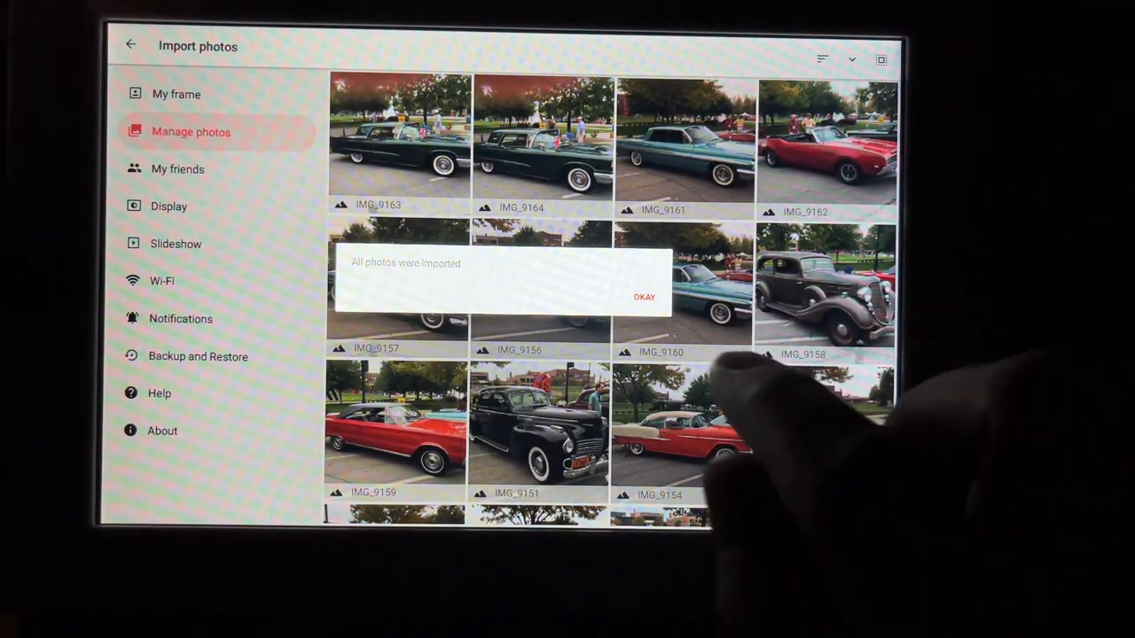
# Dismiss the 'All photos were imported' message so the car photos start showing.
pyautogui.click(645, 295)
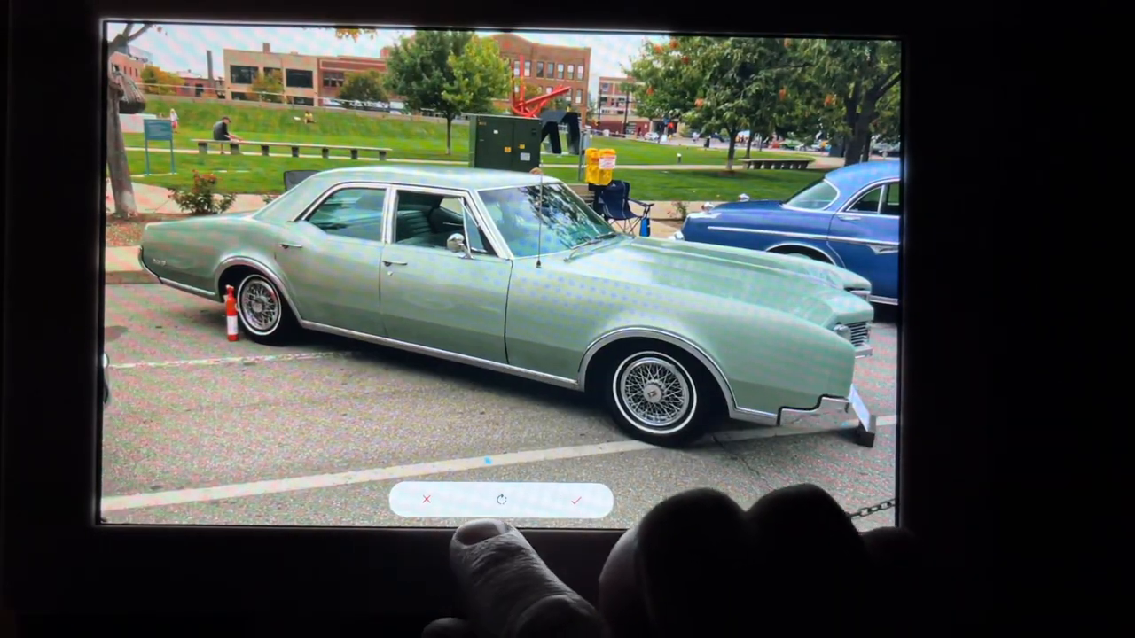
# Confirm the green sedan photo's fit and request a friend code from the frame.
pyautogui.click(578, 500)
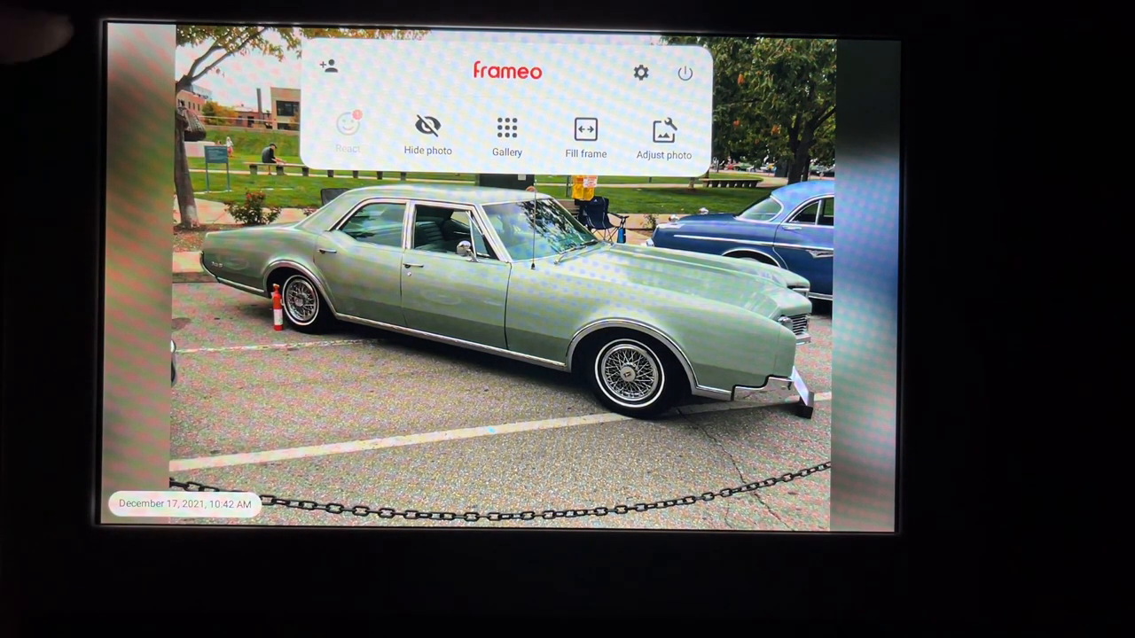
pyautogui.click(331, 69)
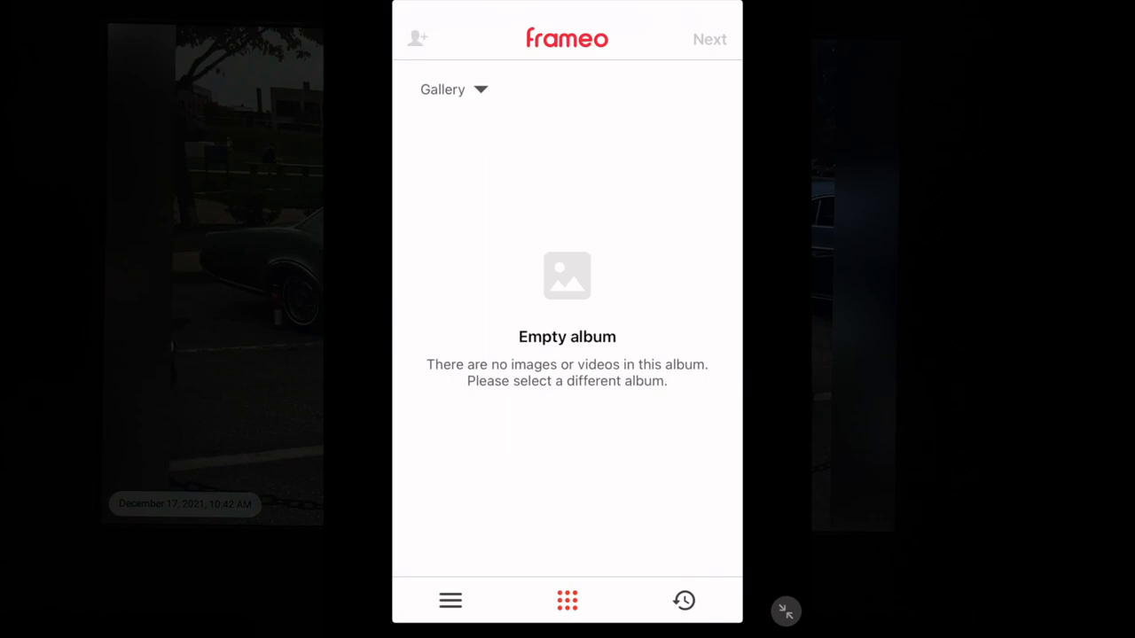
# Add the frame by its code in the iPad app and allow local network access, making the iPad a friend.
pyautogui.click(416, 37)
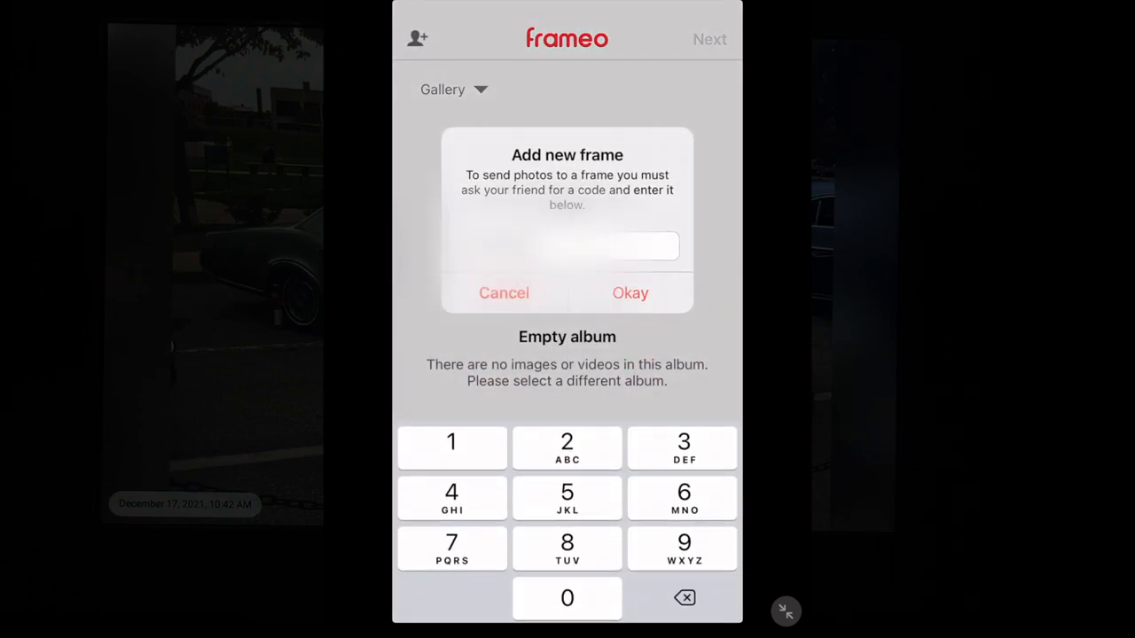
pyautogui.click(629, 293)
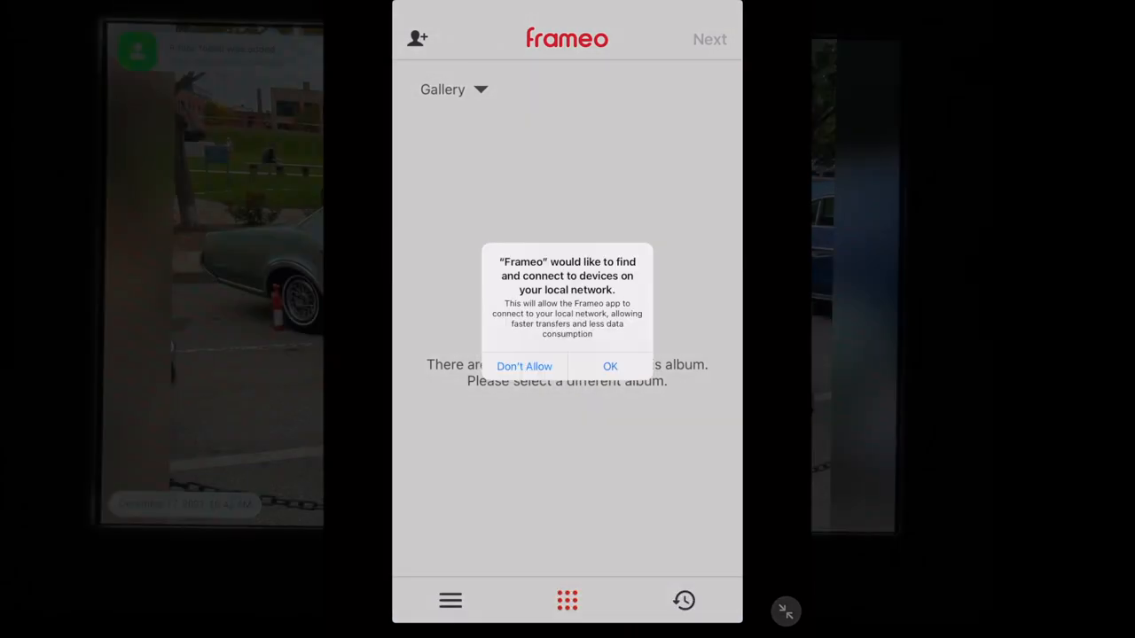
pyautogui.click(609, 365)
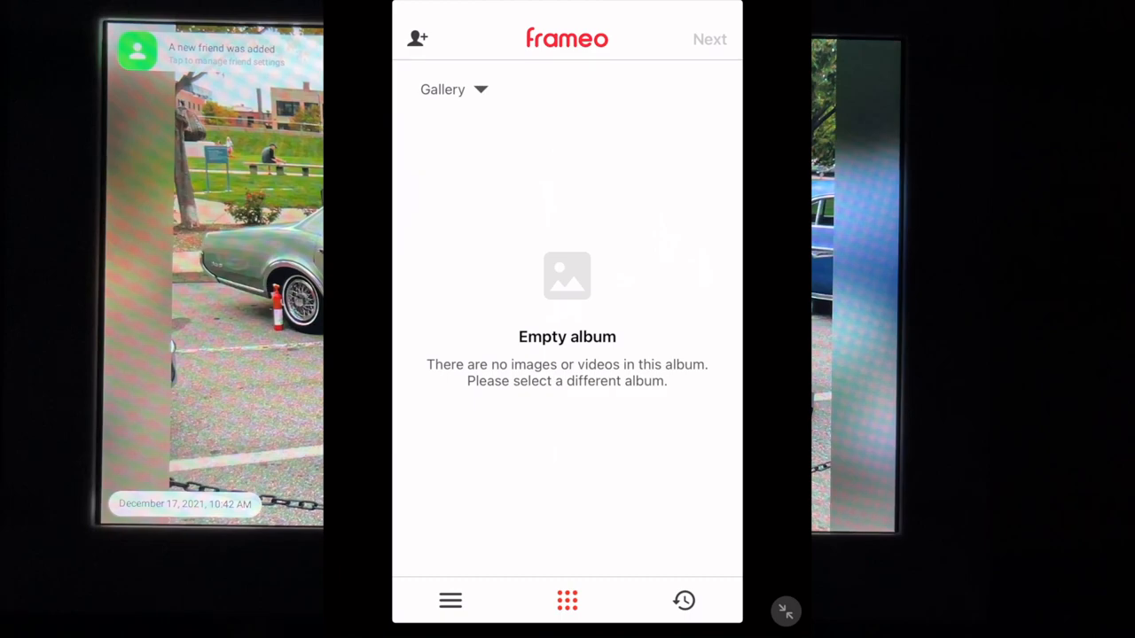